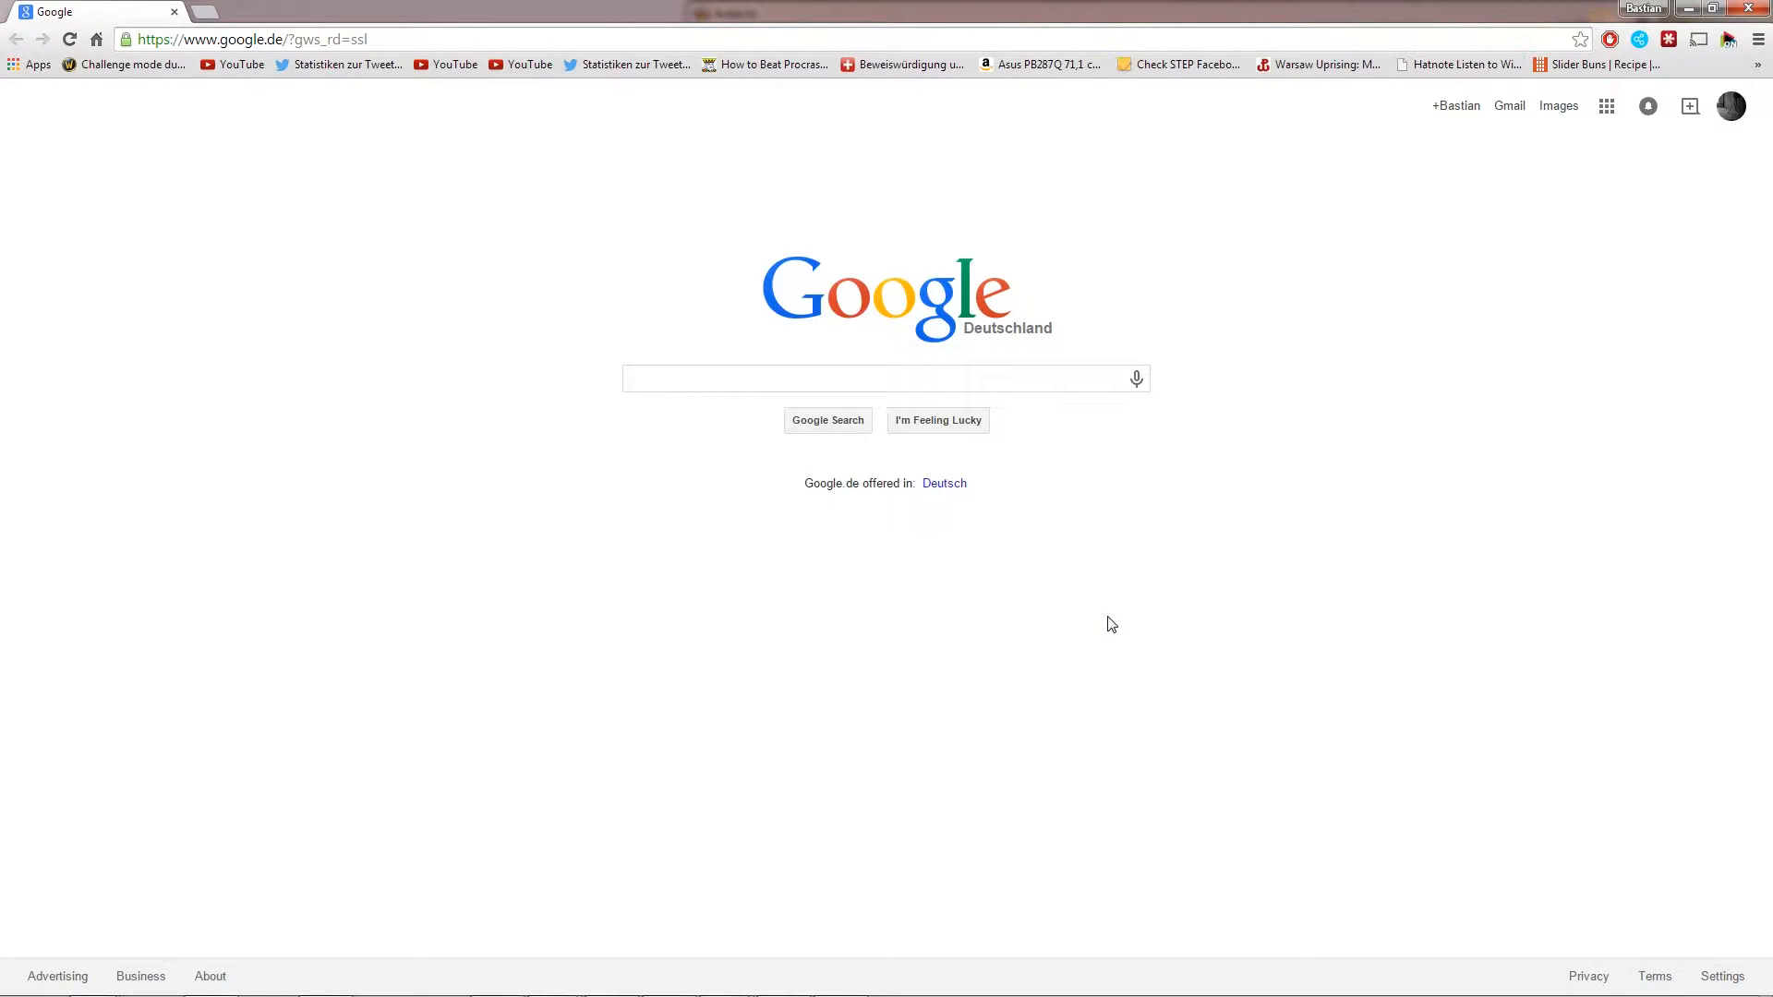
pyautogui.moveTo(1066, 607)
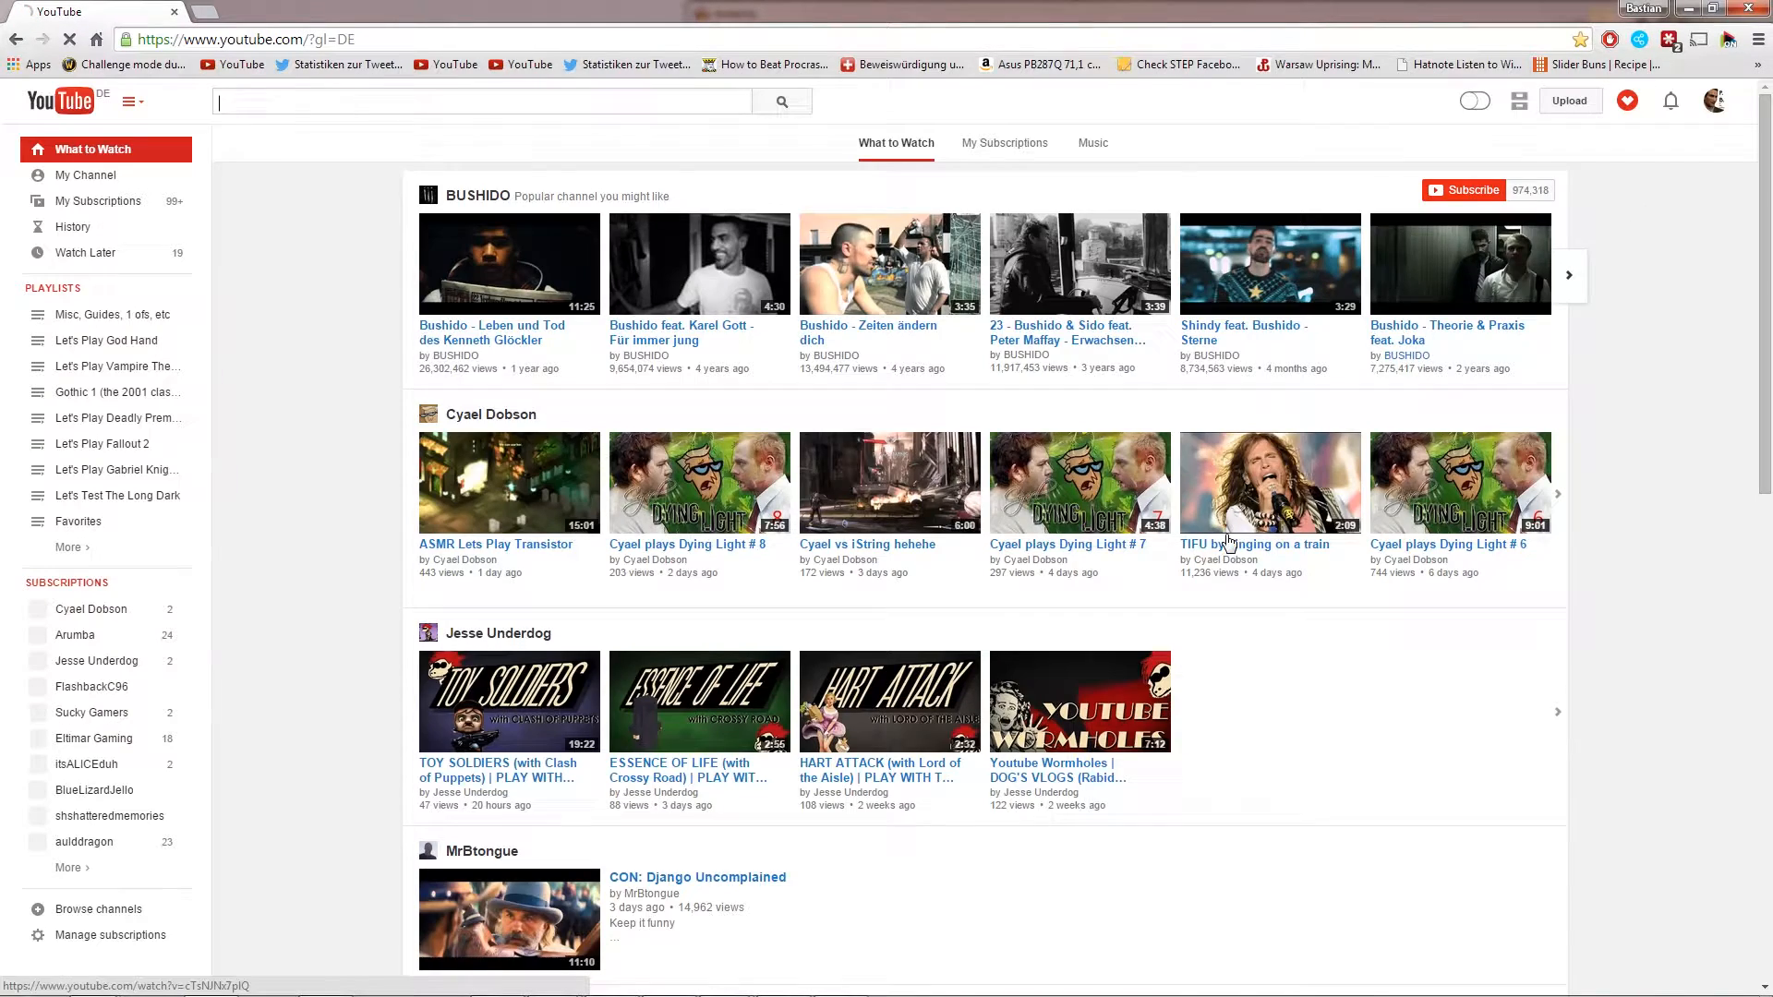
# - Bring up the Edit dialog for the YouTube bookmark from its right-click menu in the bookmarks bar
pyautogui.scroll(-3)
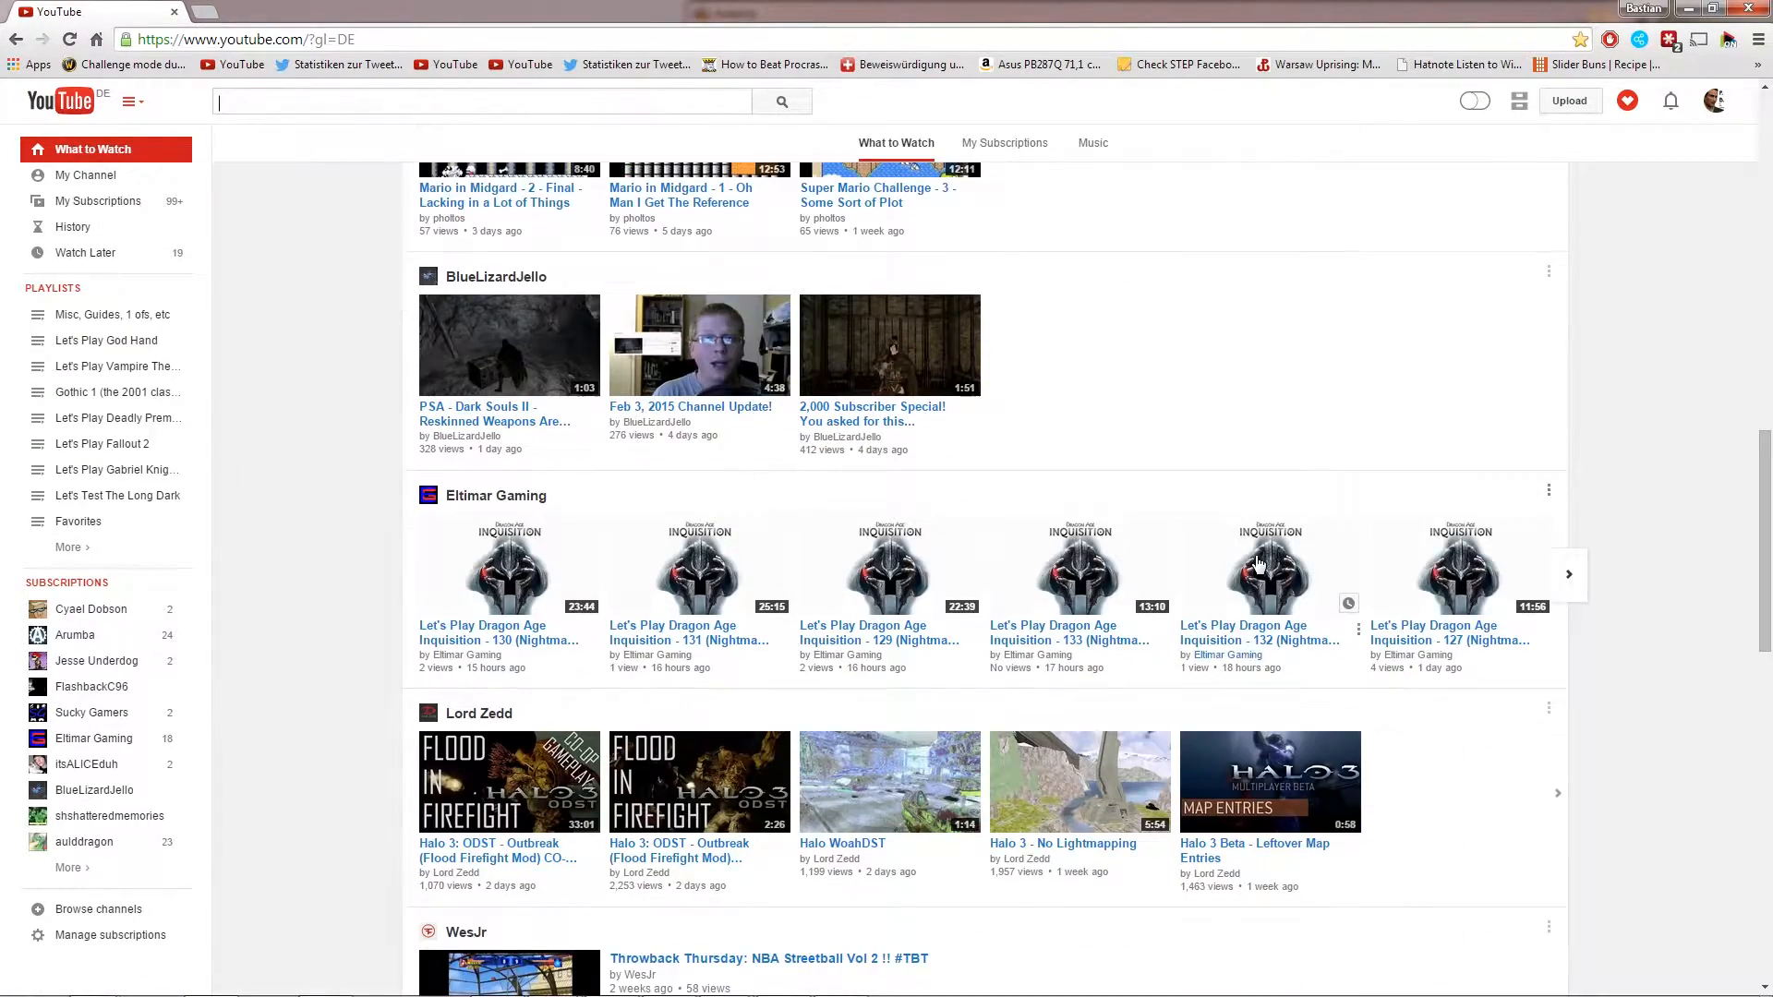
pyautogui.scroll(-3)
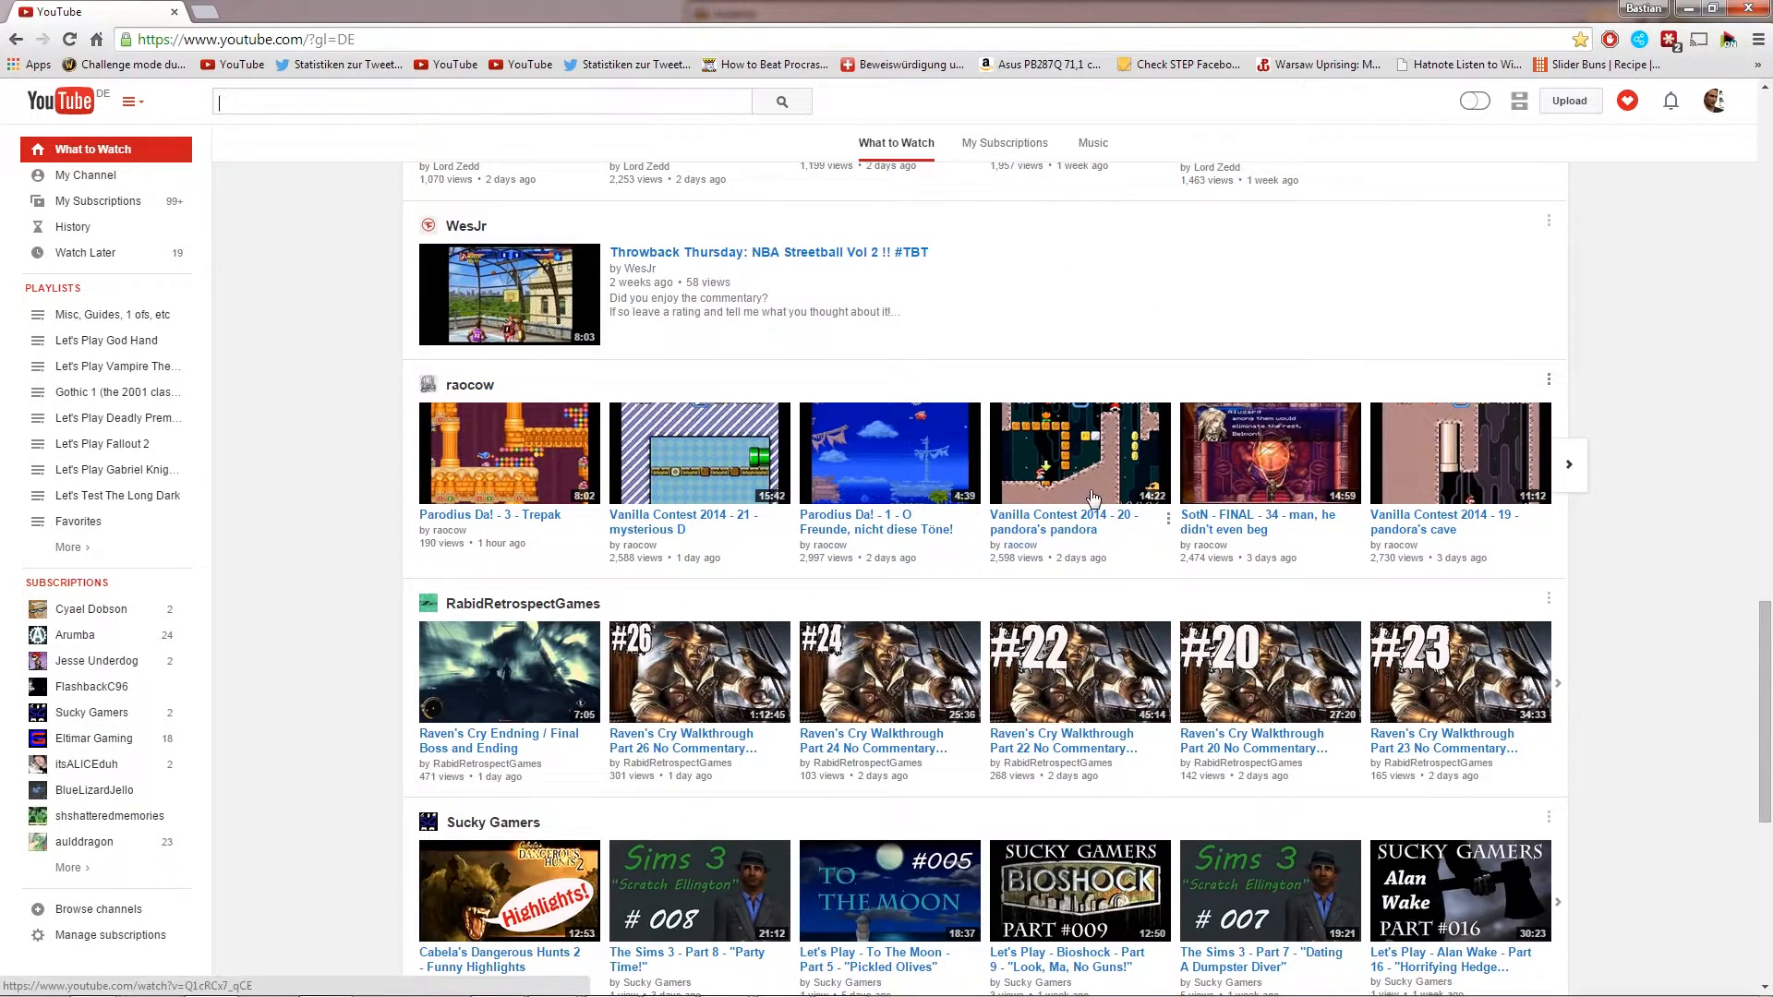
pyautogui.scroll(-3)
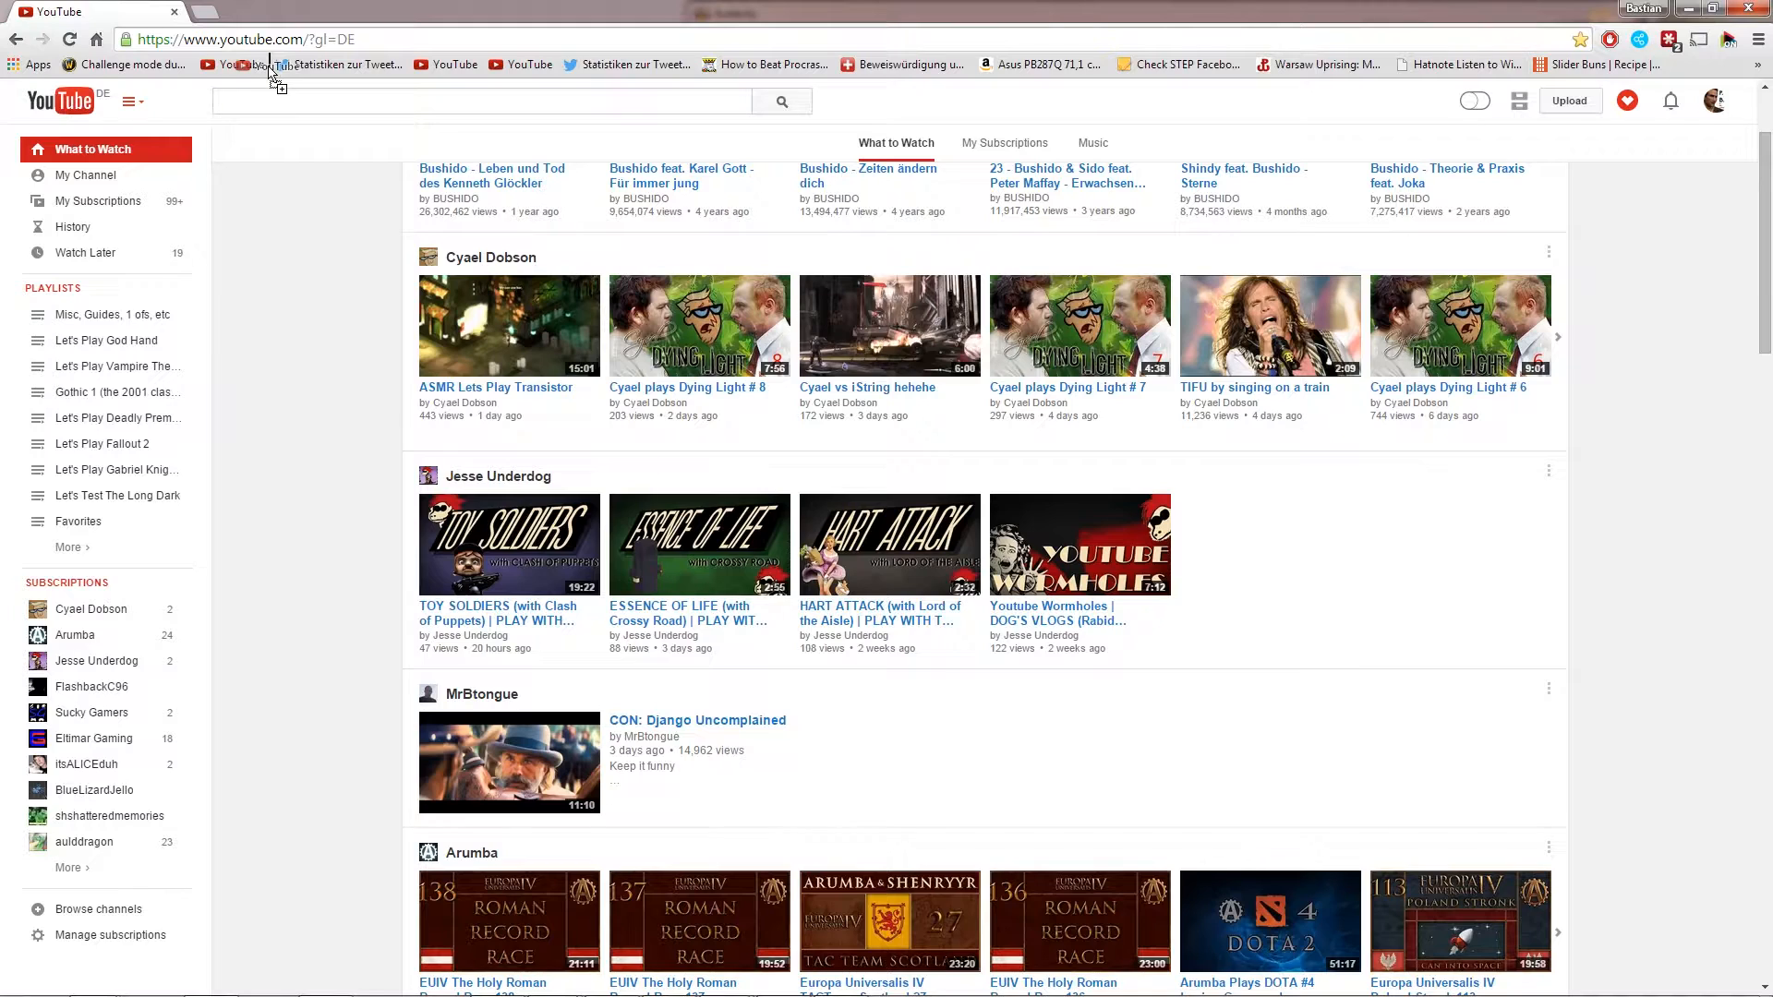
pyautogui.rightClick(270, 64)
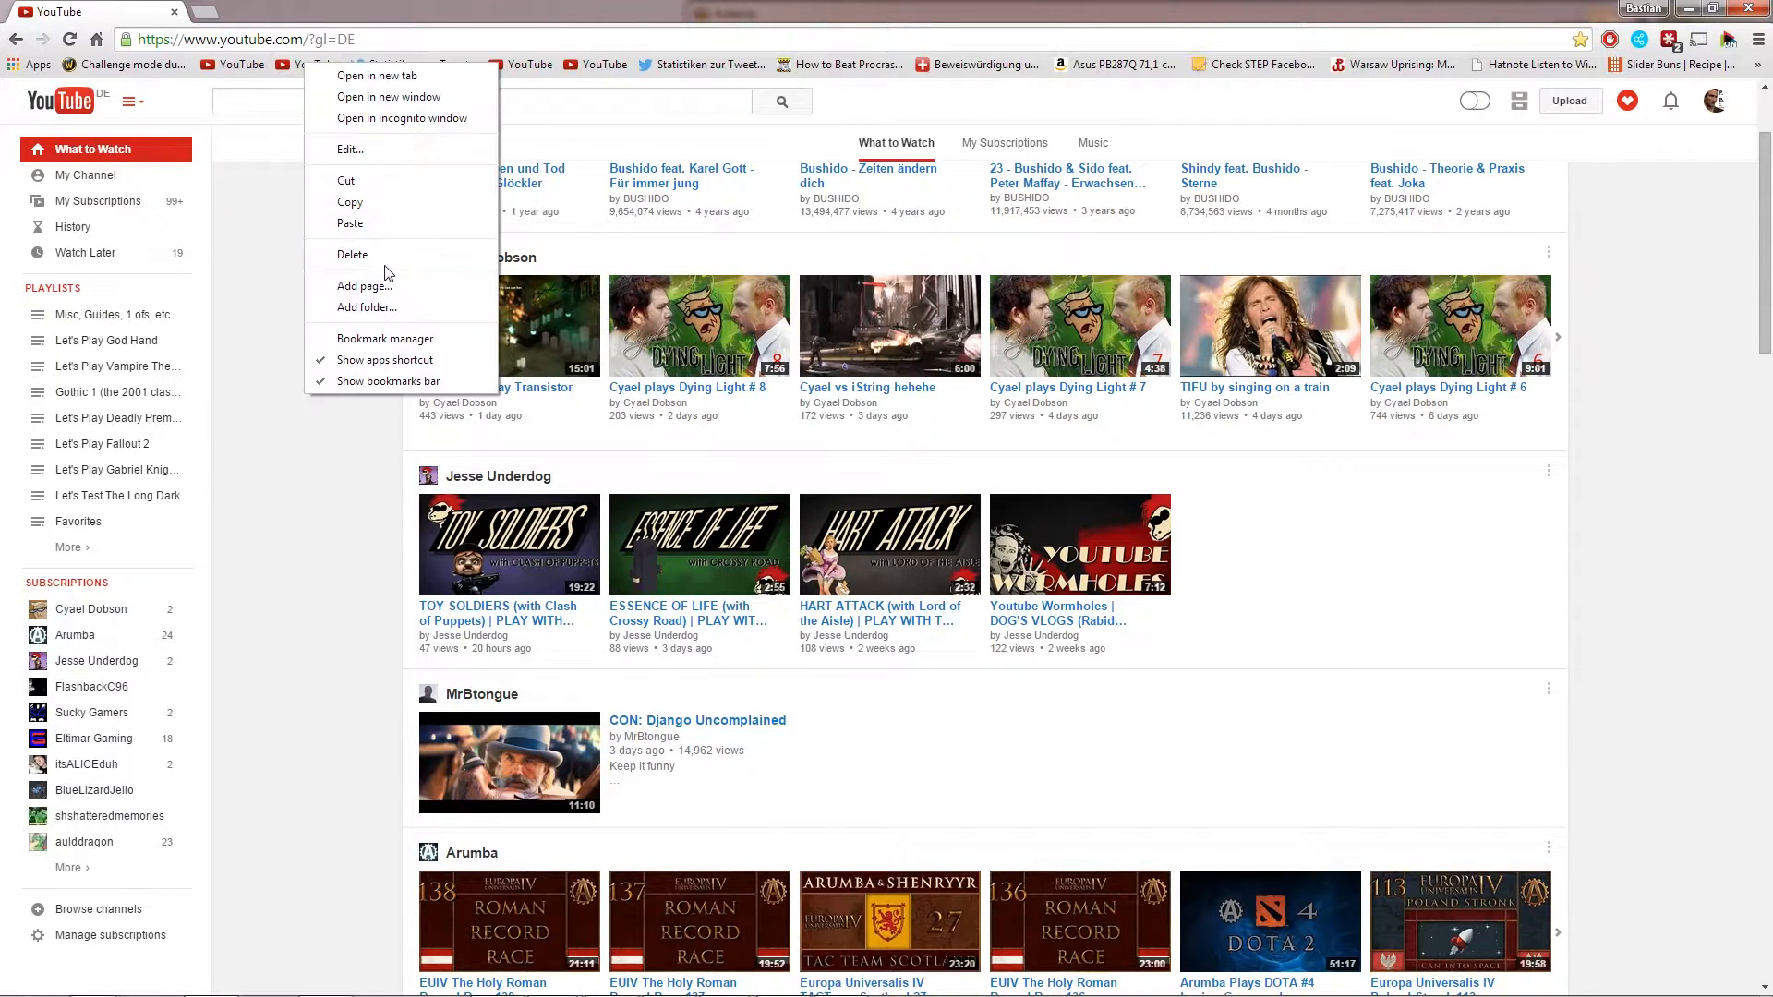
pyautogui.click(349, 149)
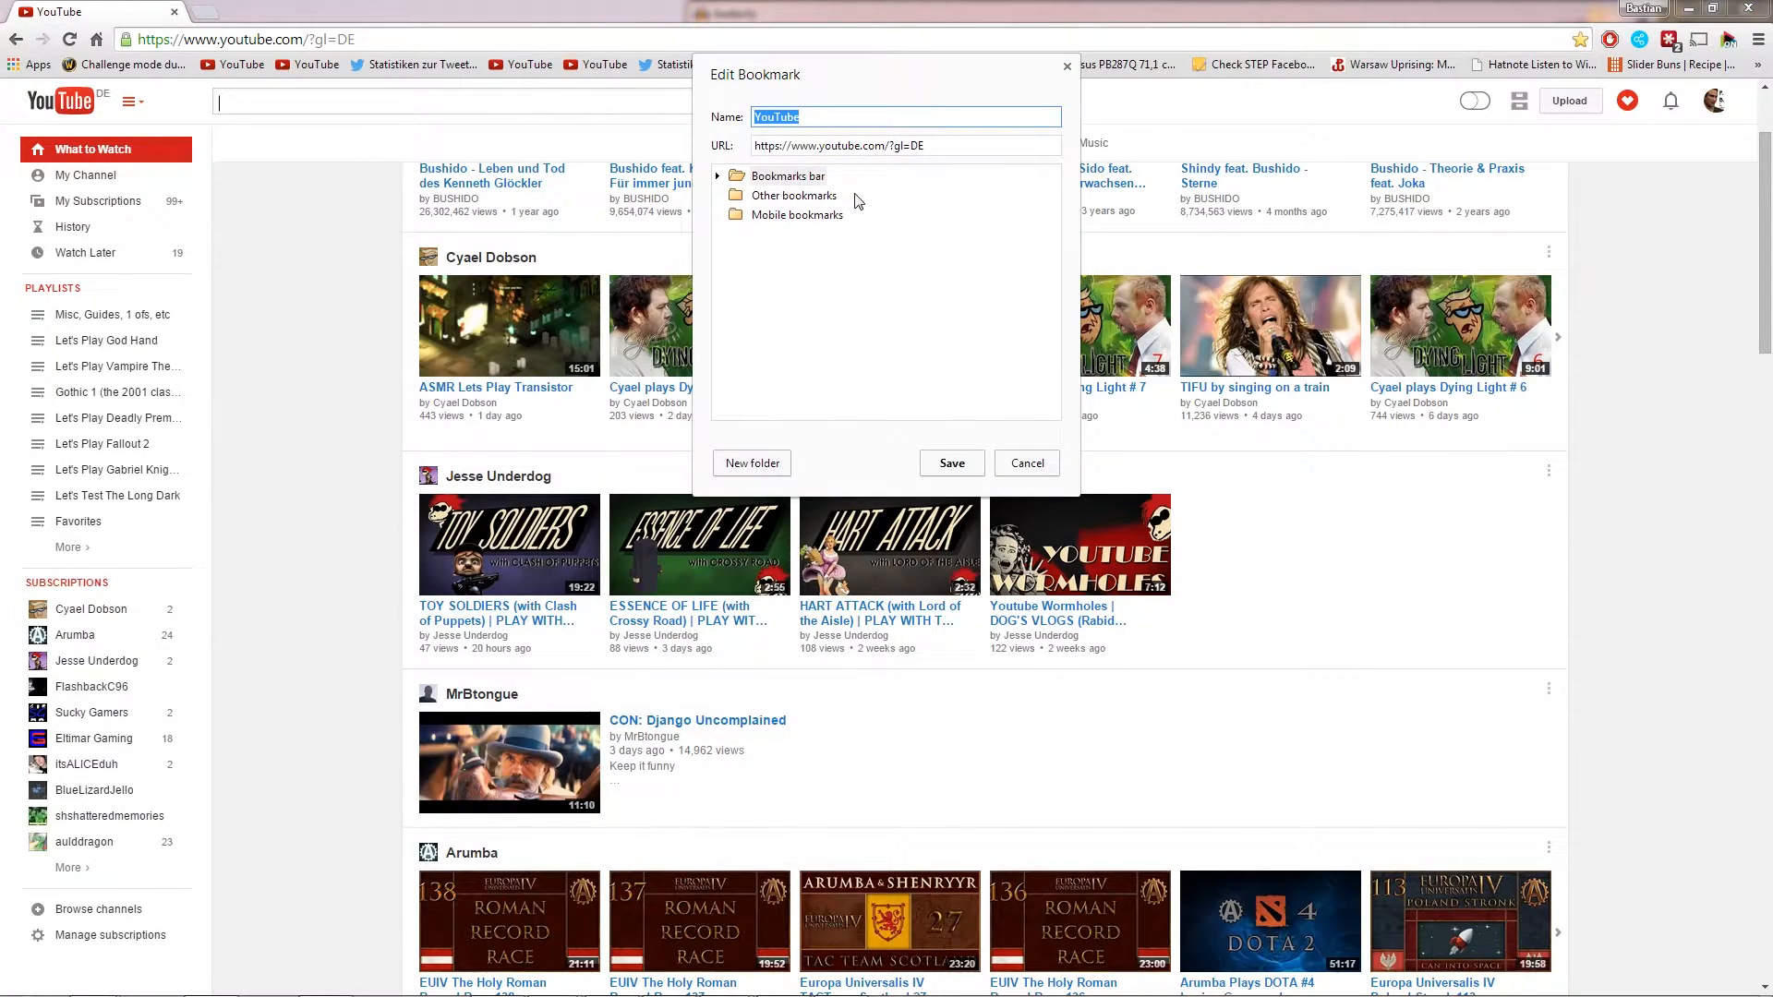
# - Replace the DE country code in the bookmark URL with US and save the bookmark
pyautogui.click(903, 144)
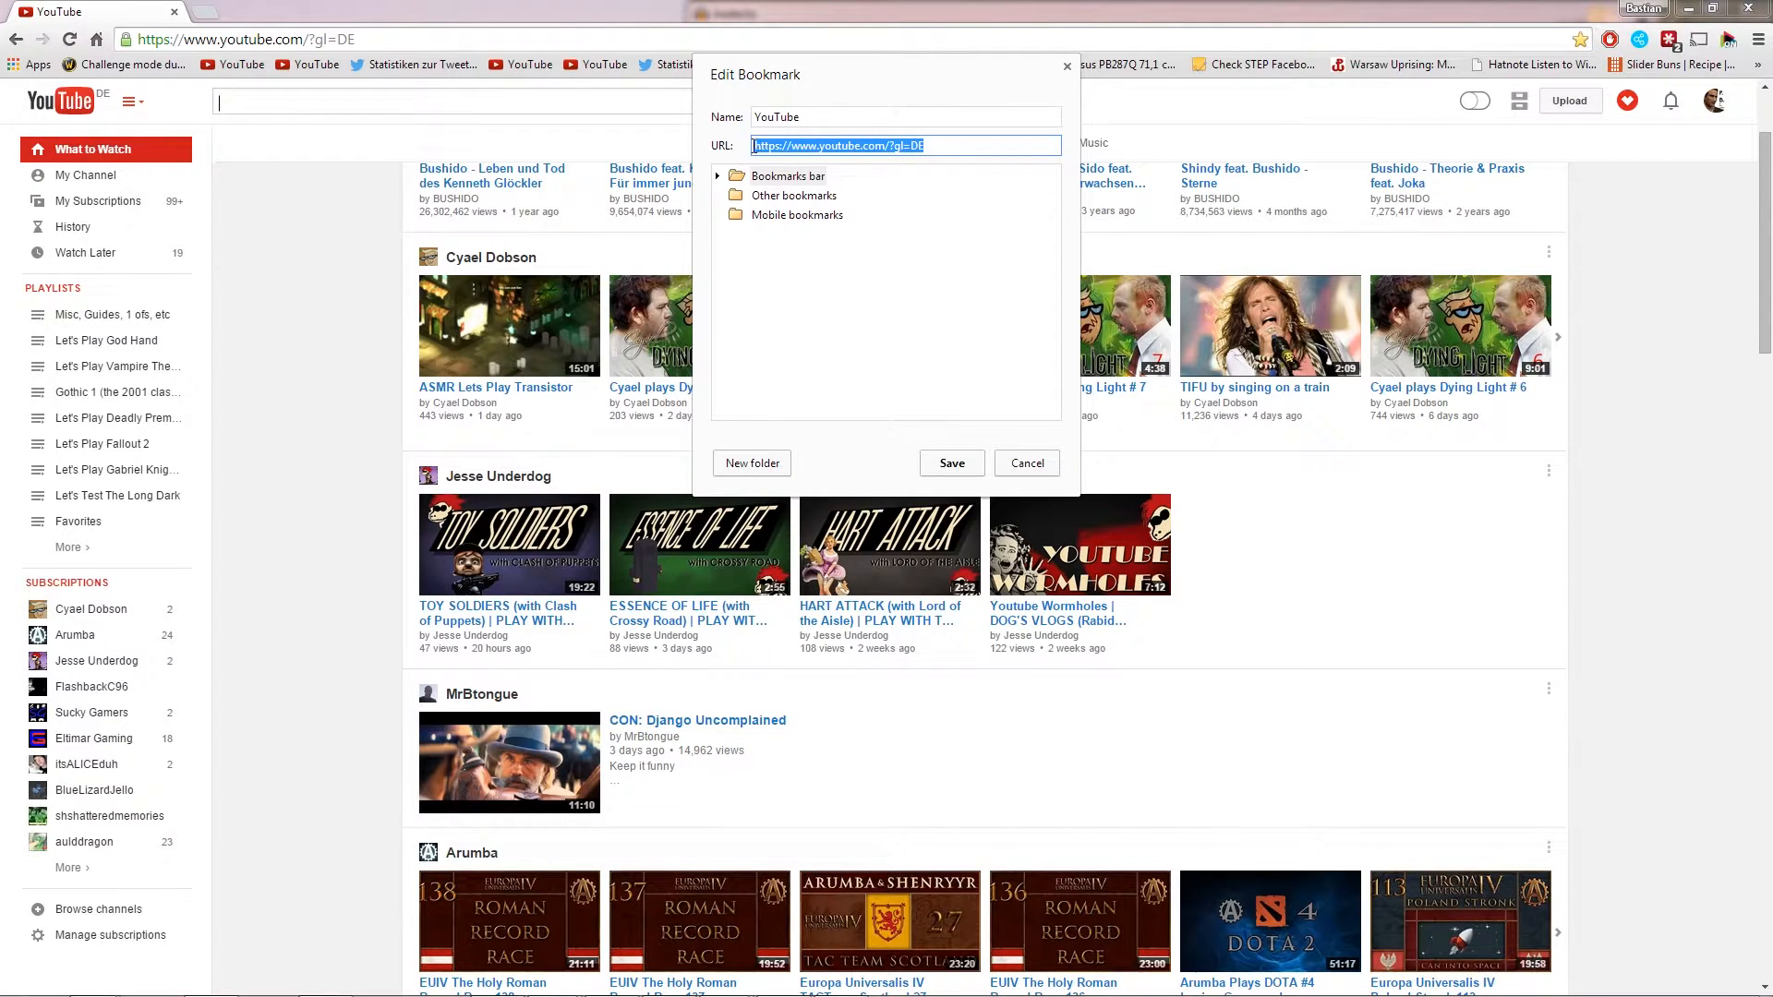
pyautogui.click(905, 145)
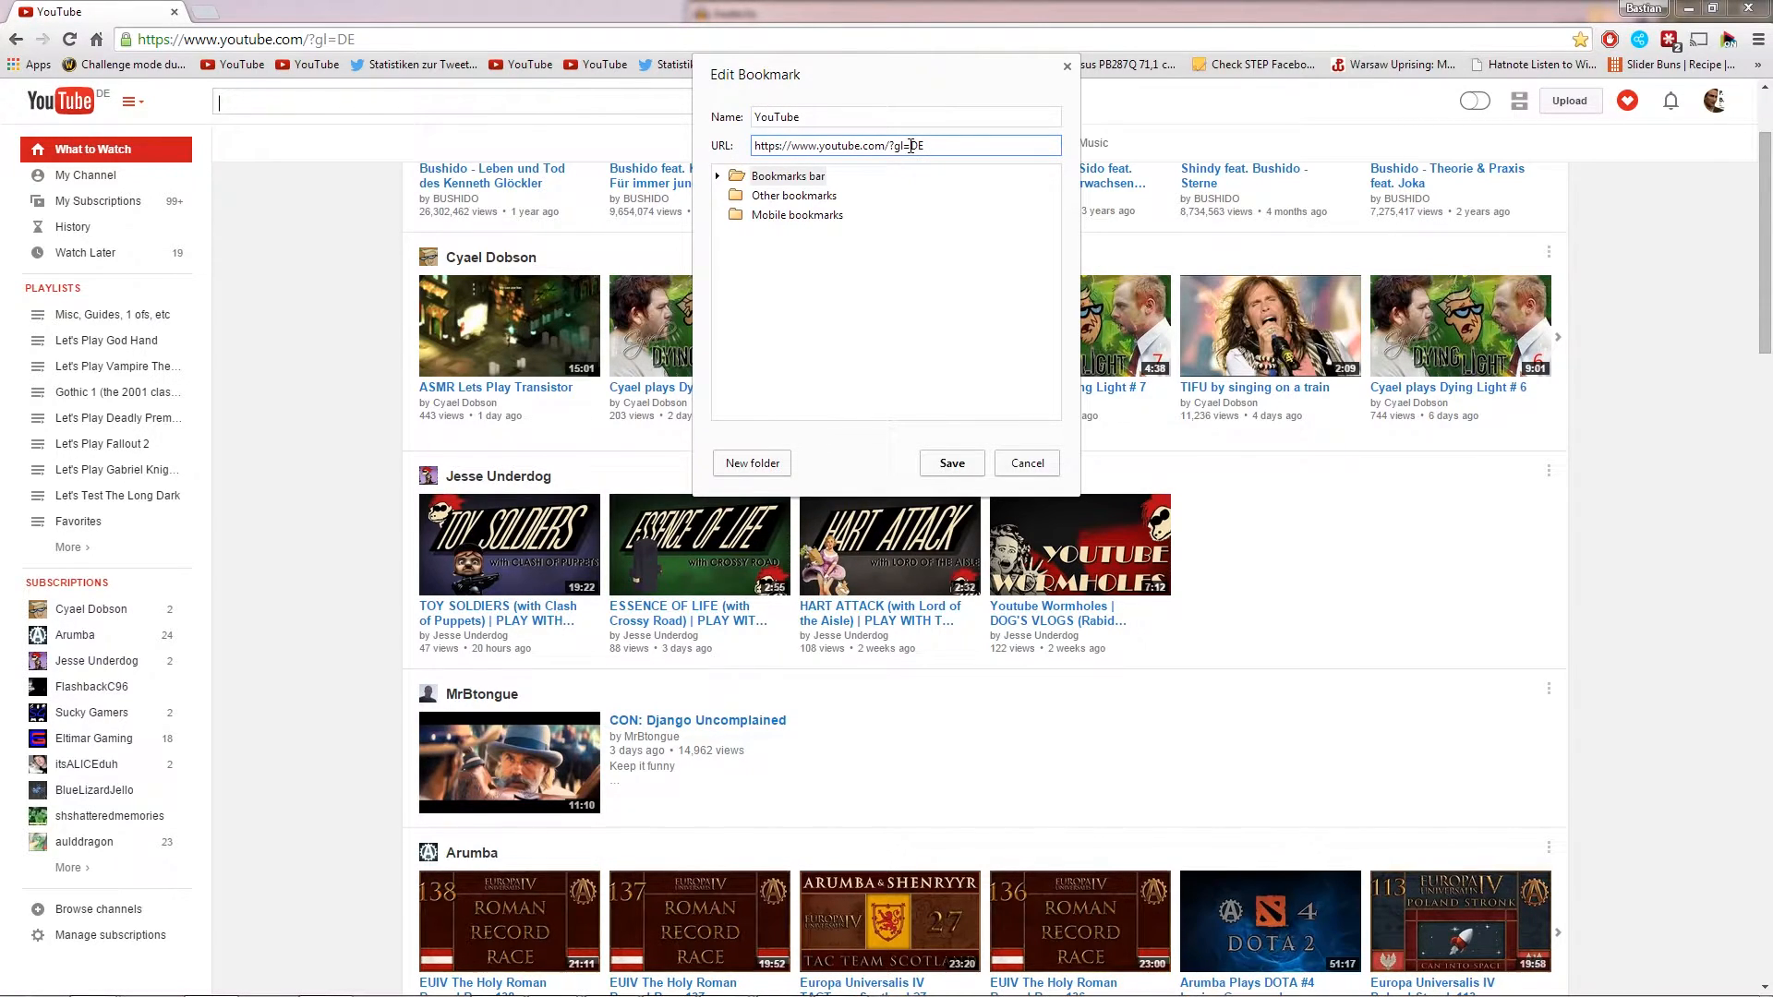
pyautogui.doubleClick(918, 144)
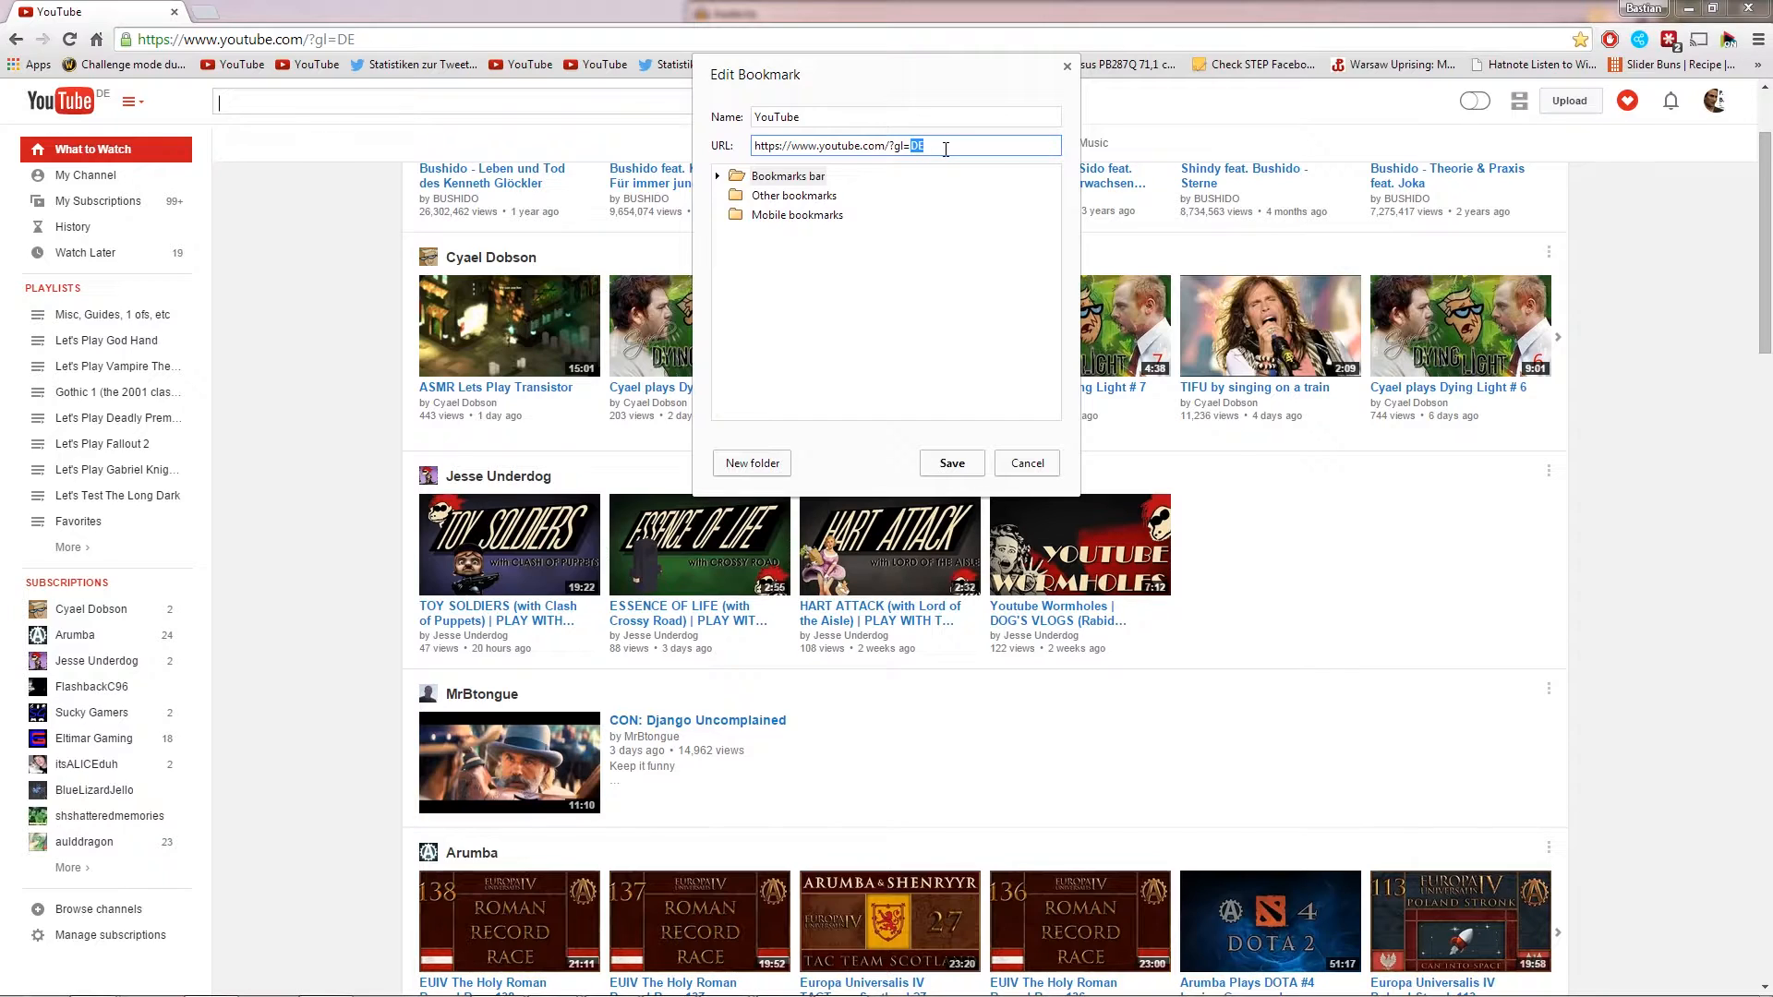
pyautogui.moveTo(942, 148)
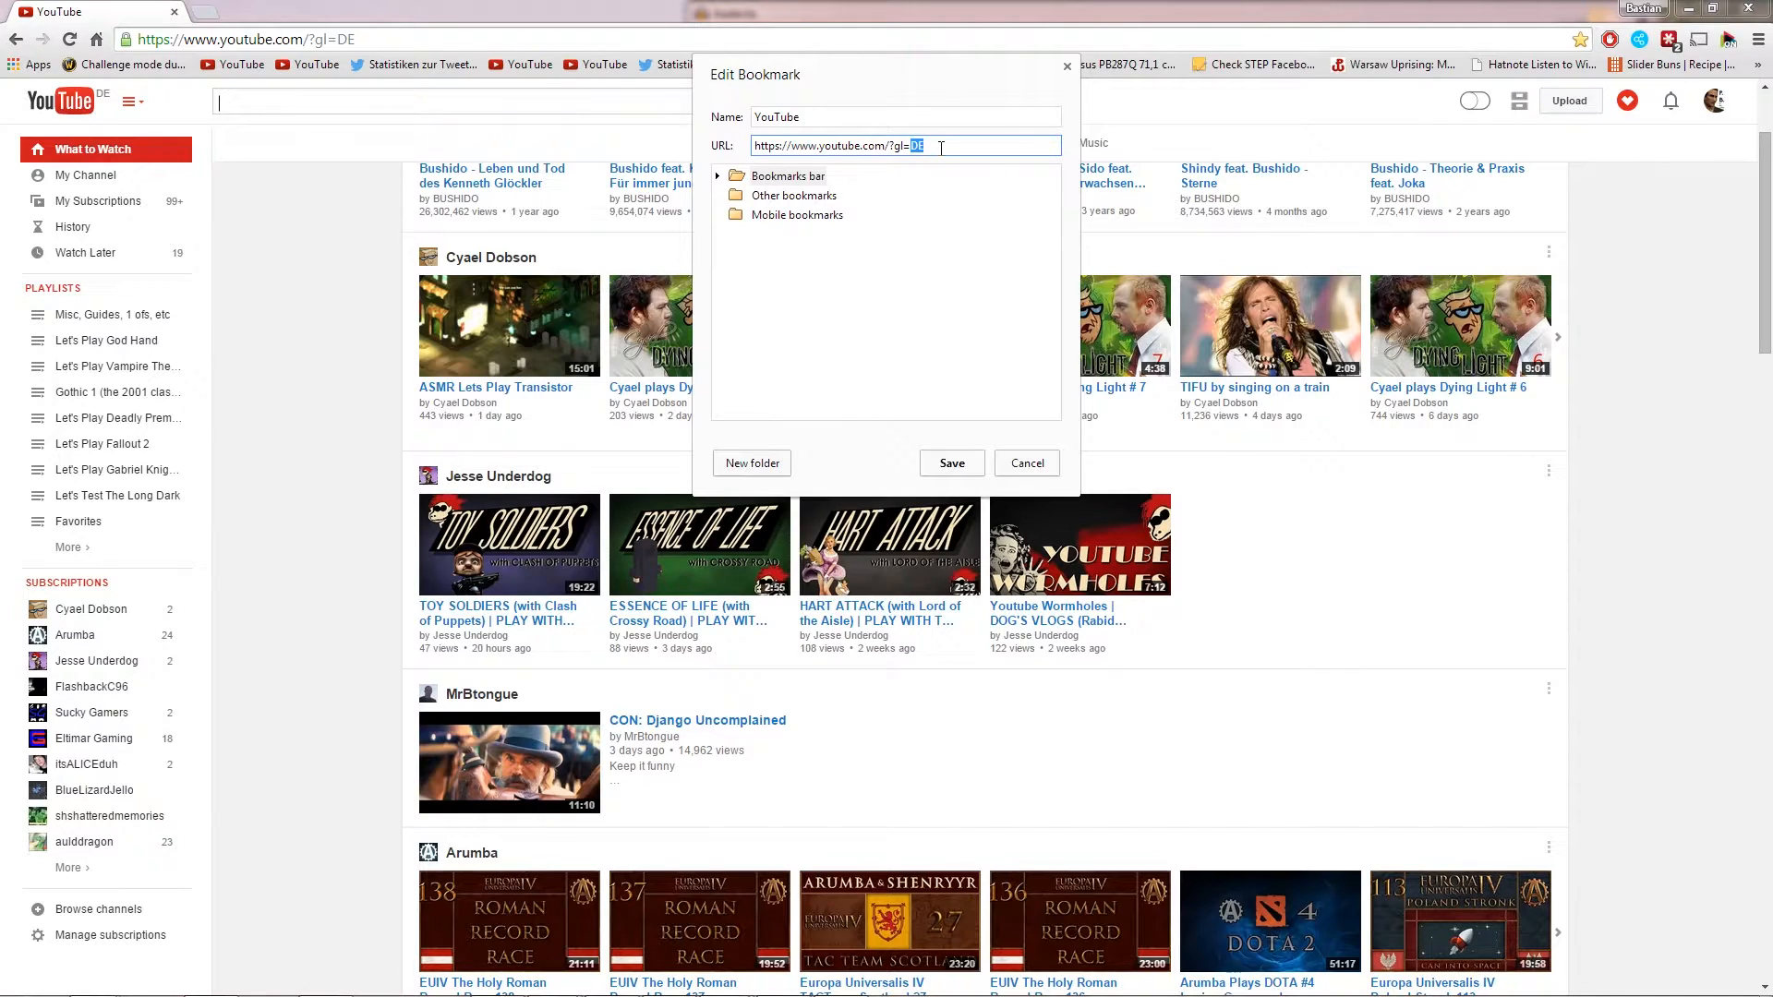
pyautogui.write('US')
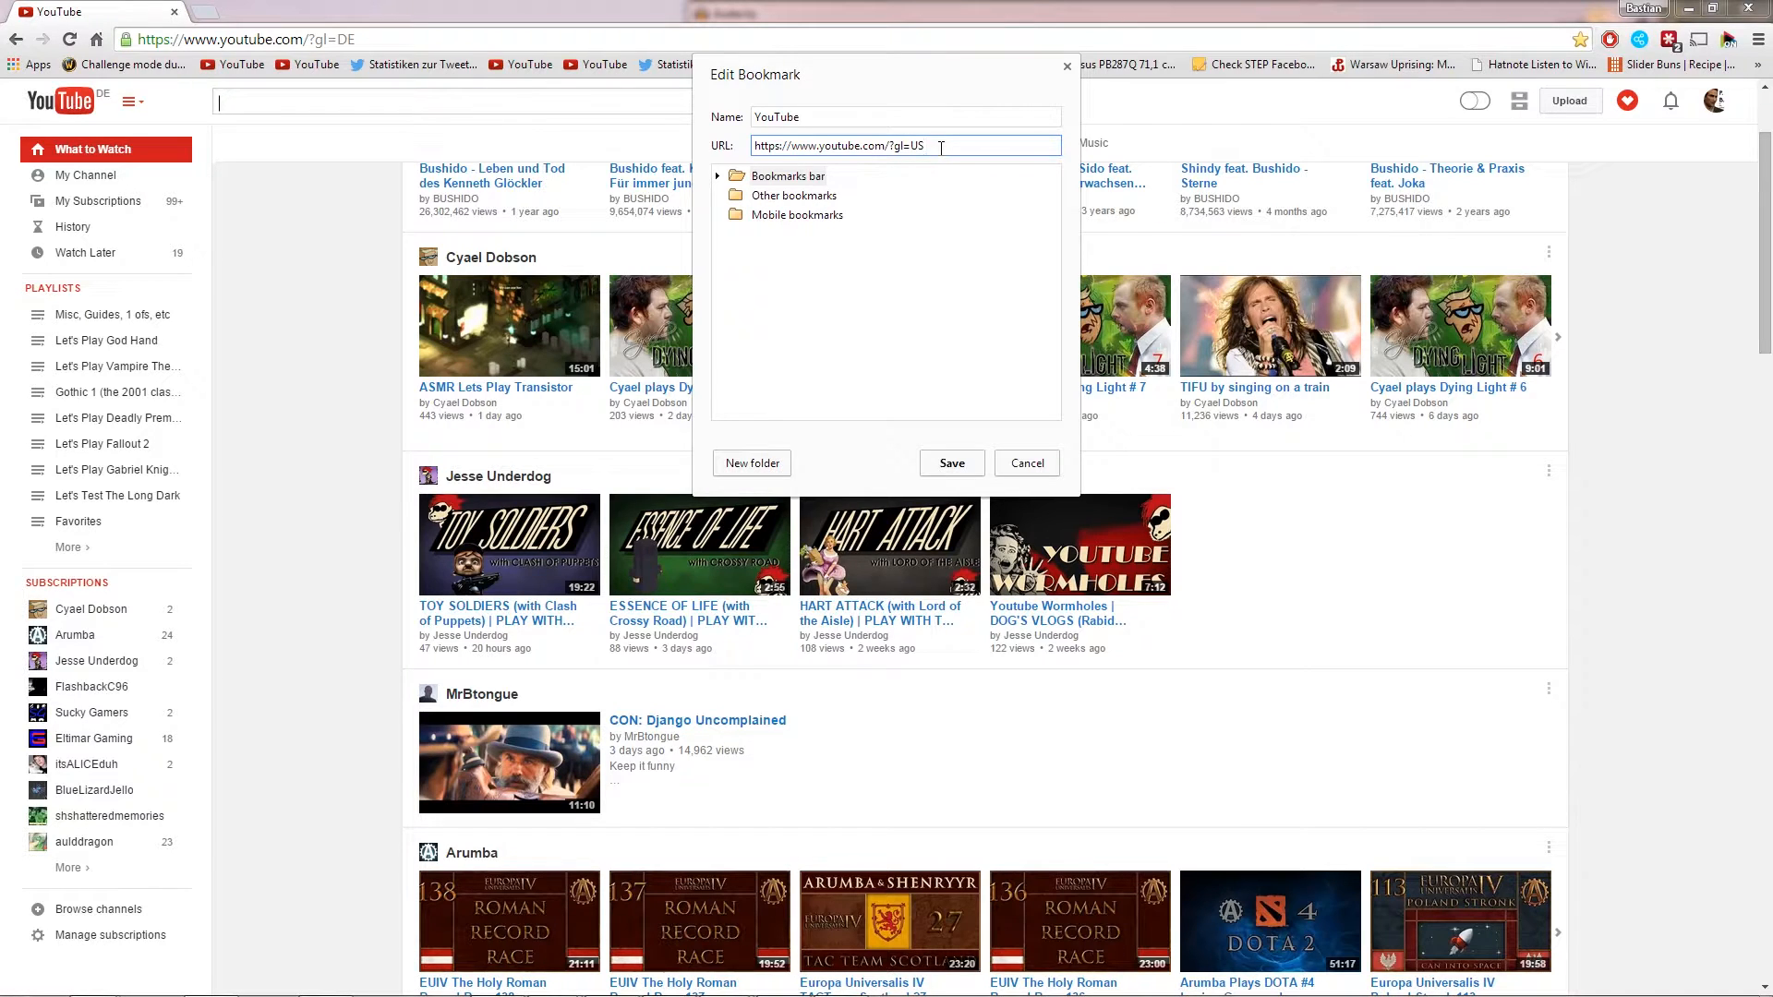
pyautogui.click(1026, 462)
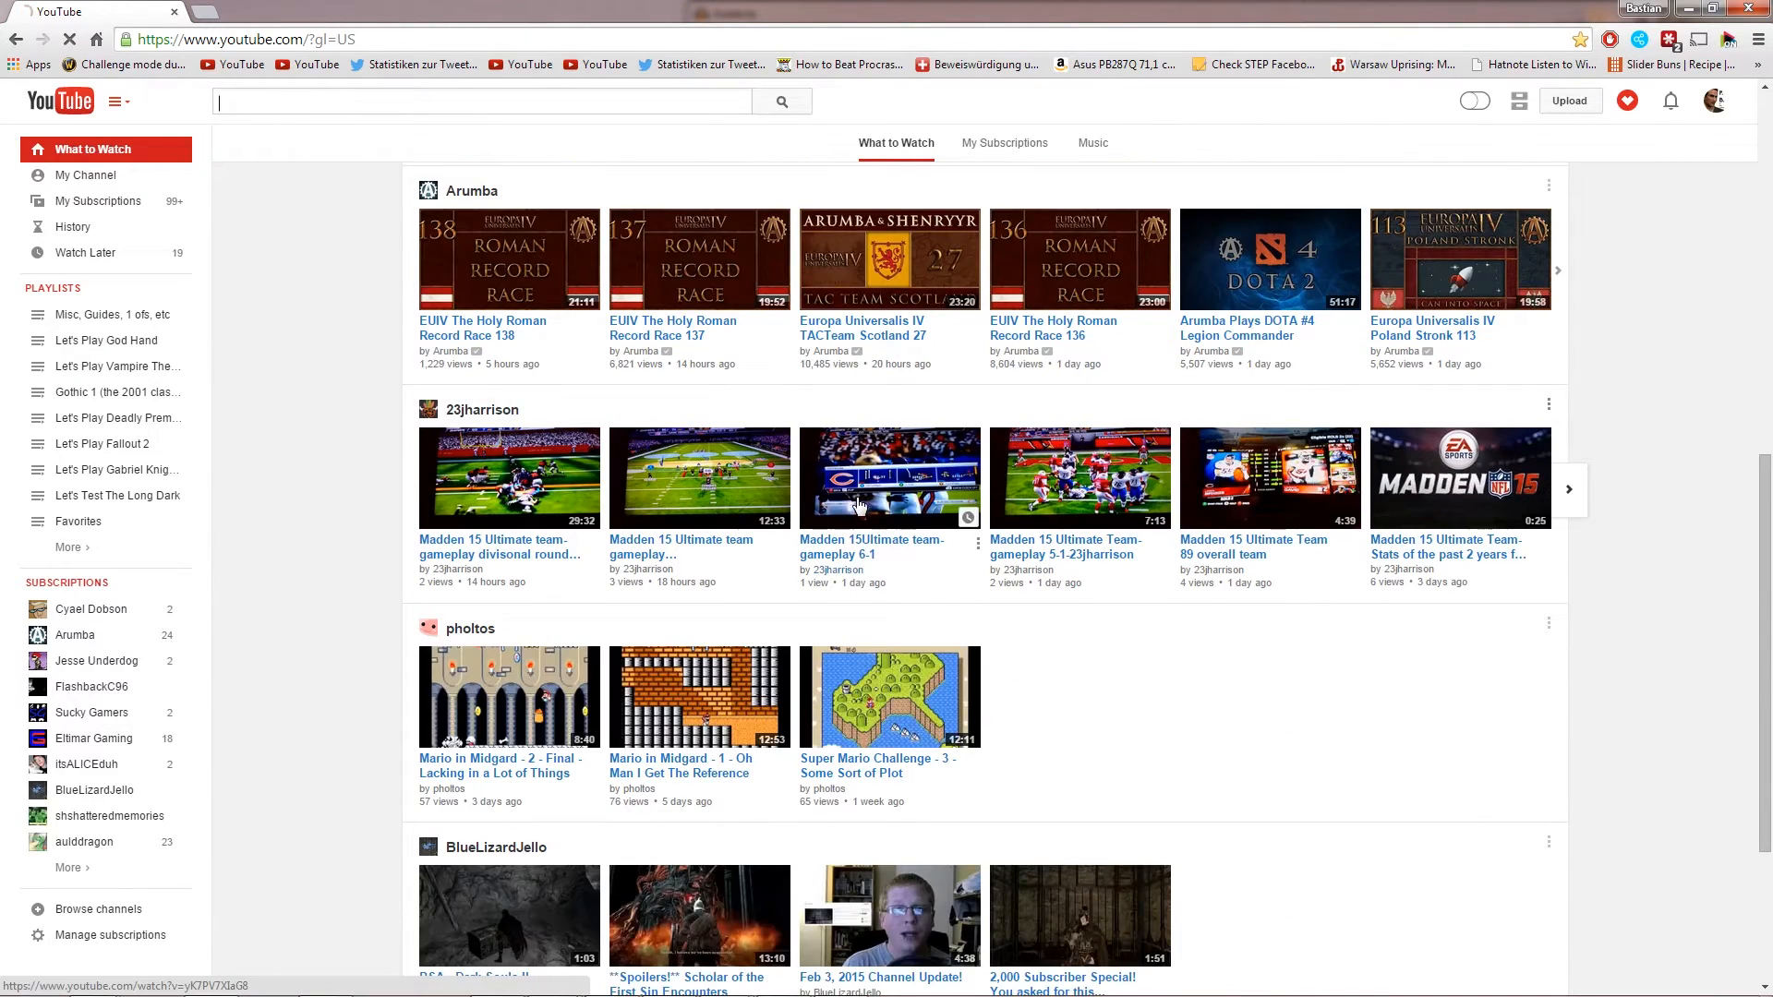
# - Scroll the loaded US YouTube homepage showing Popular Right Now videos
pyautogui.scroll(-3)
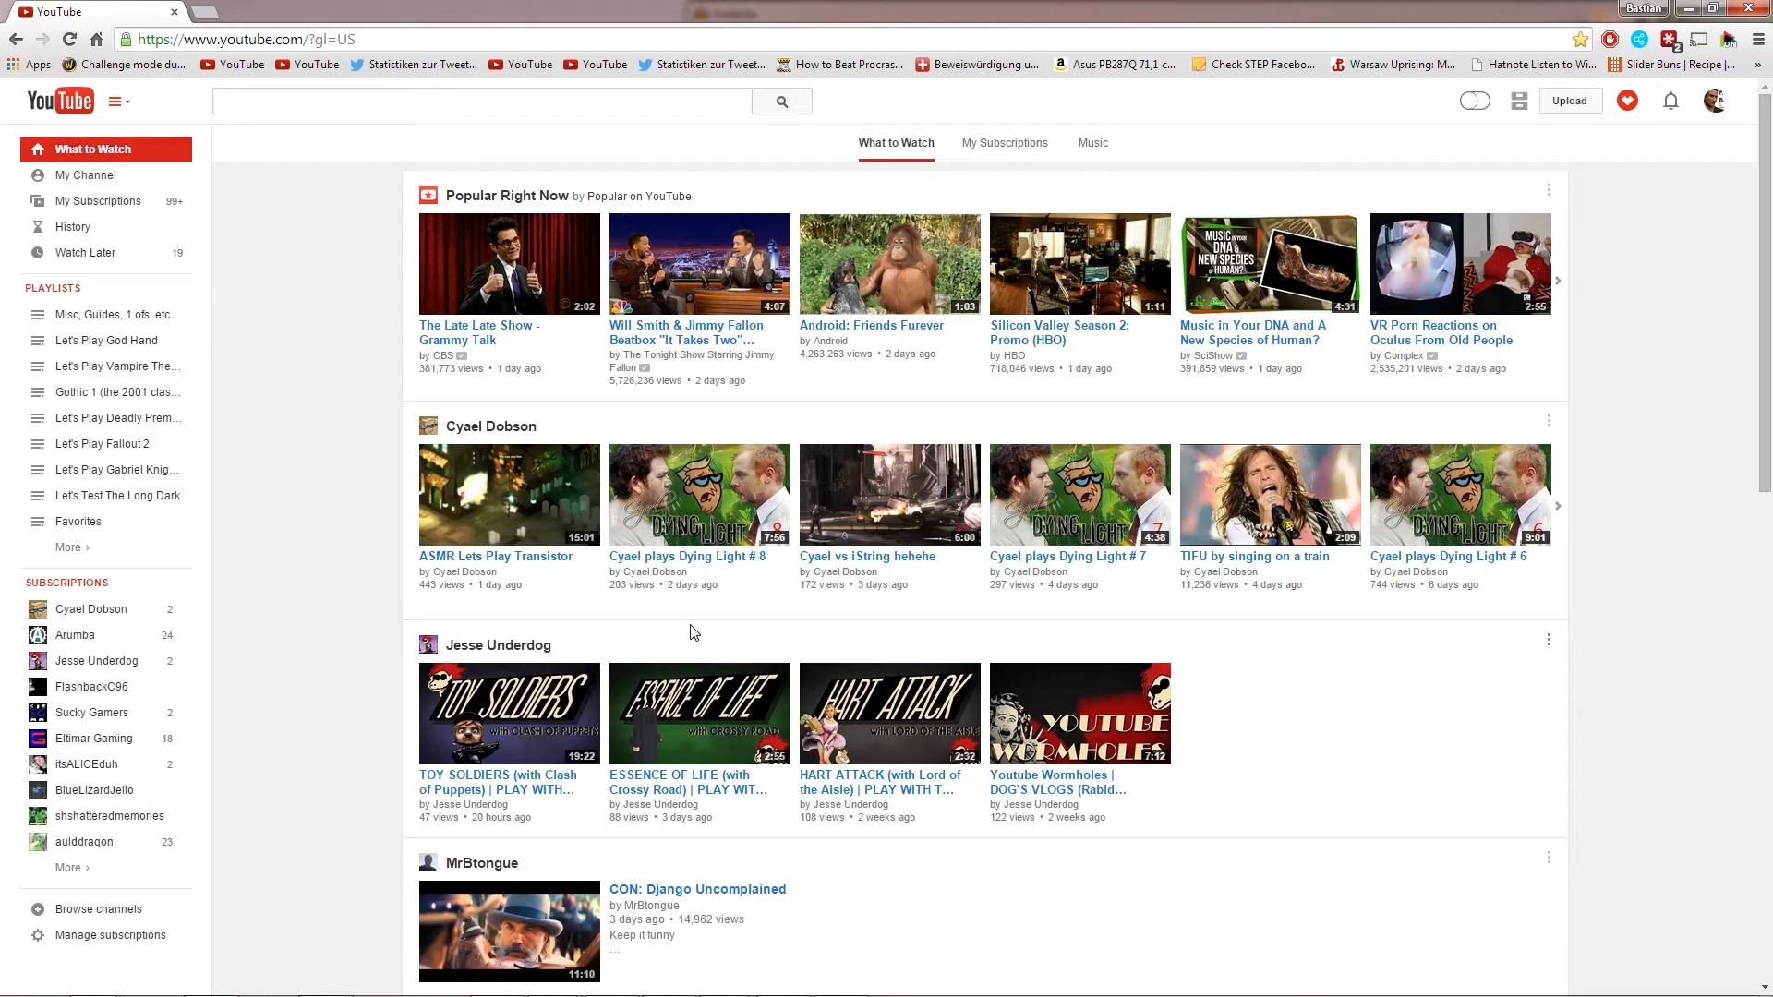
pyautogui.moveTo(316, 281)
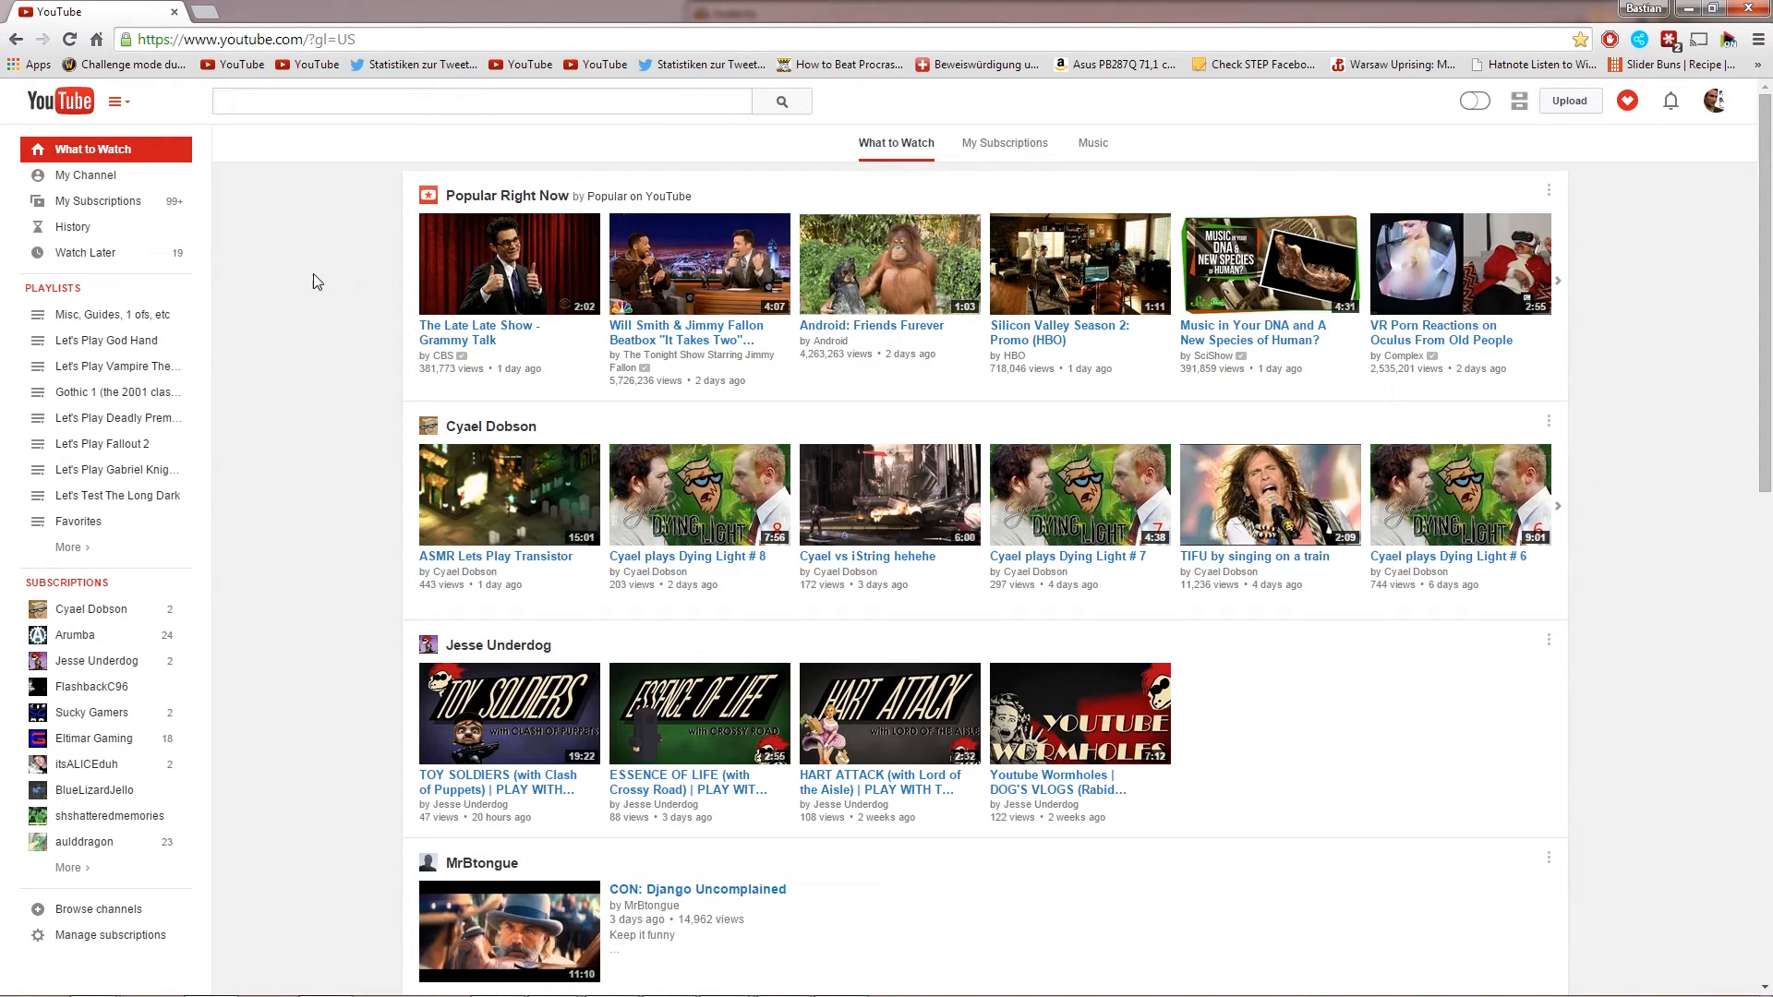